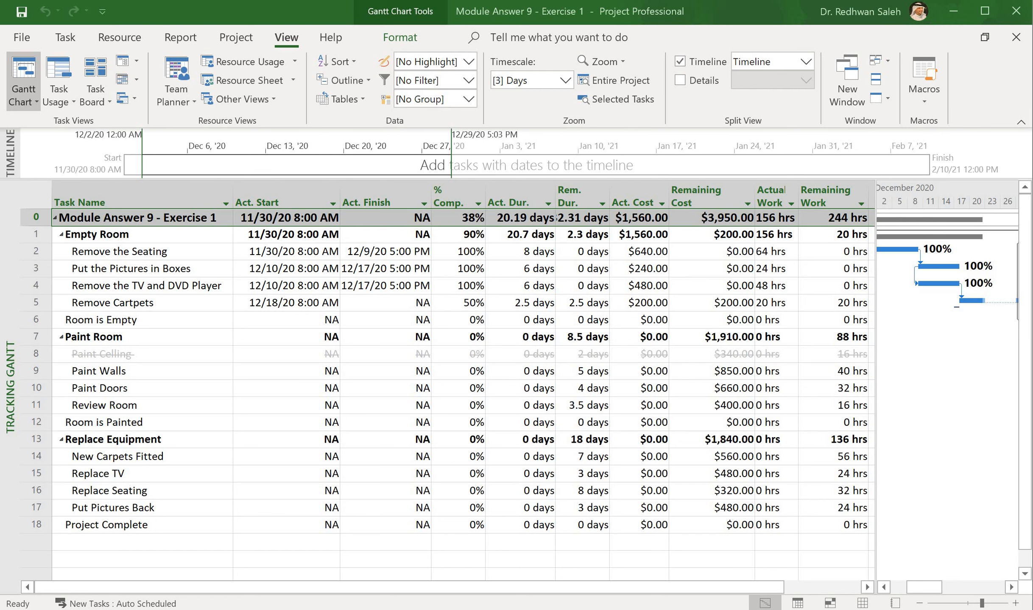
Set Remove the Seating's % Complete to 50 and reselect the task.
click(119, 252)
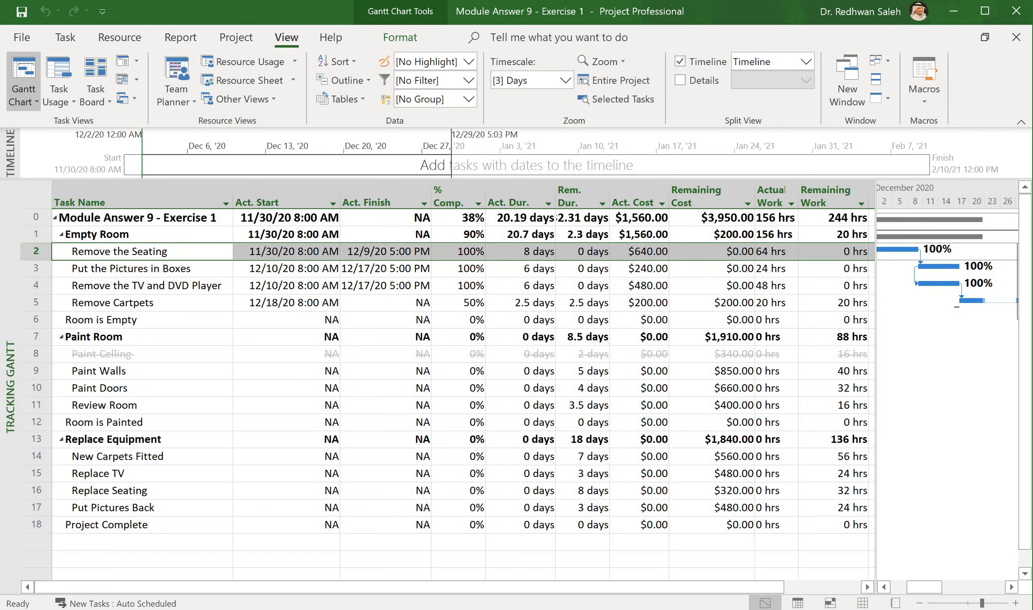
click(455, 252)
text(50)
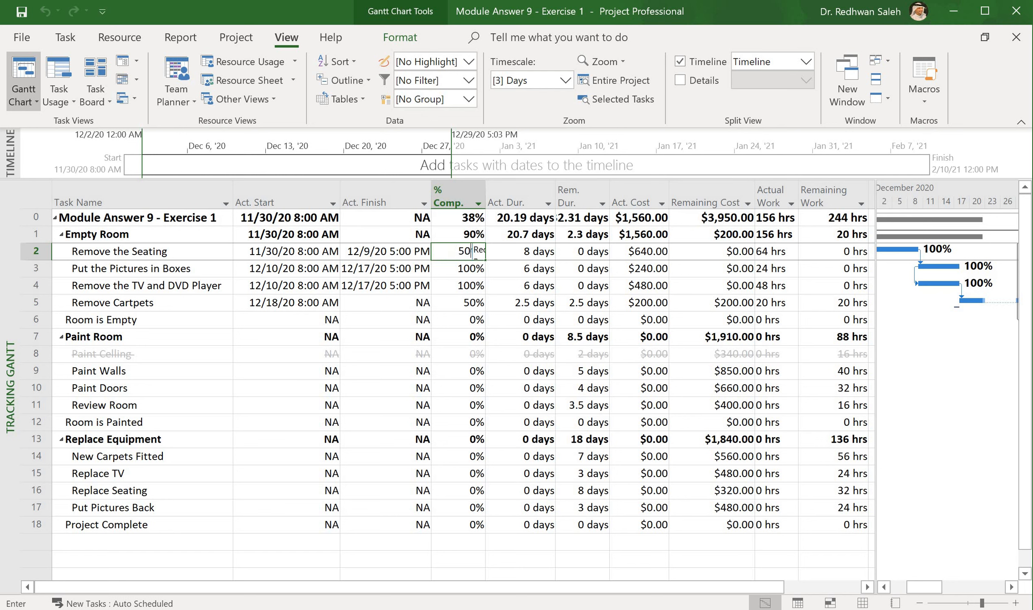
key(enter)
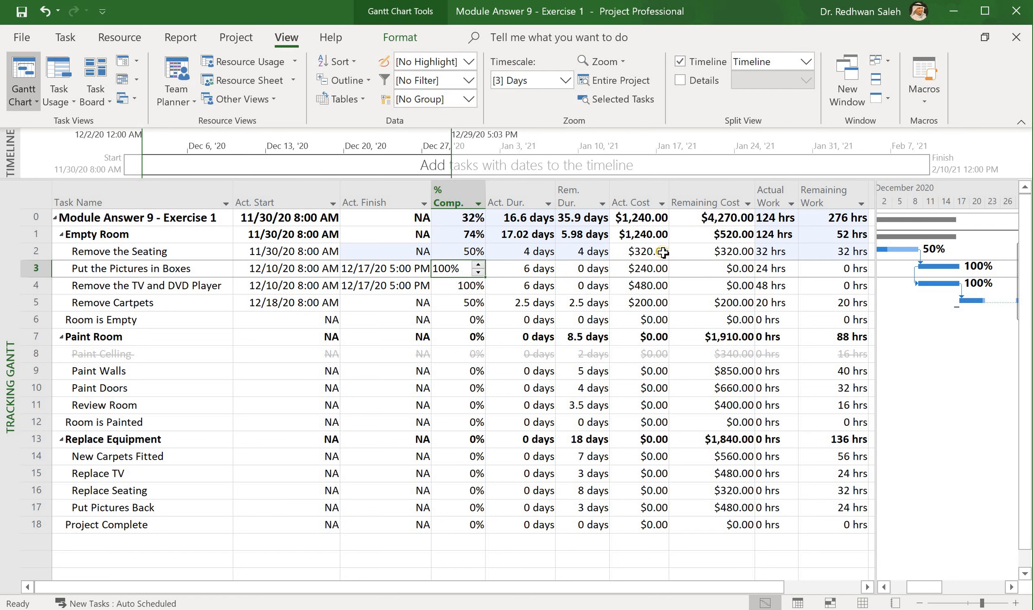
mouse_move(708, 257)
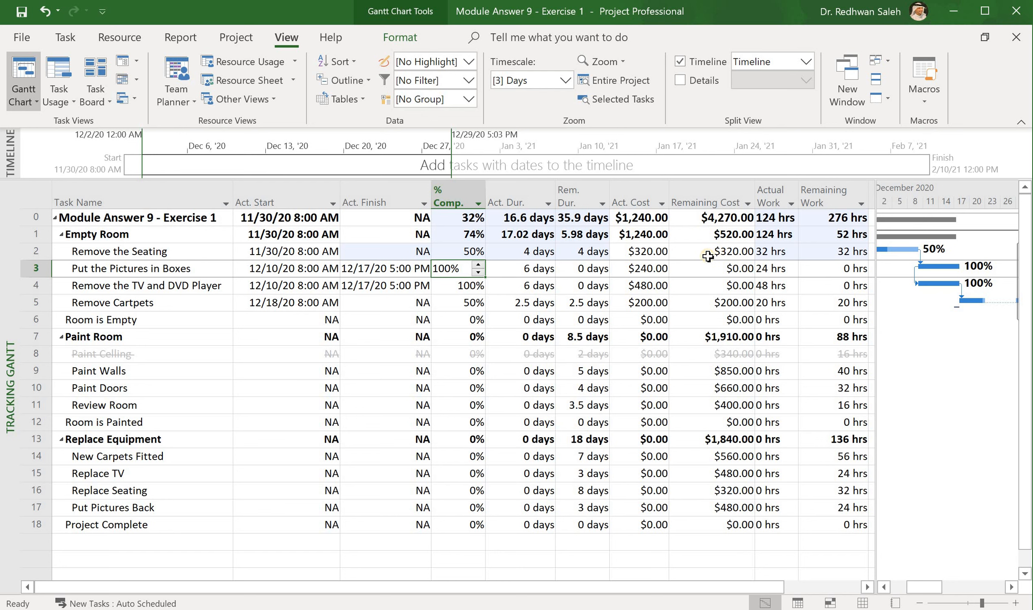
mouse_move(727, 256)
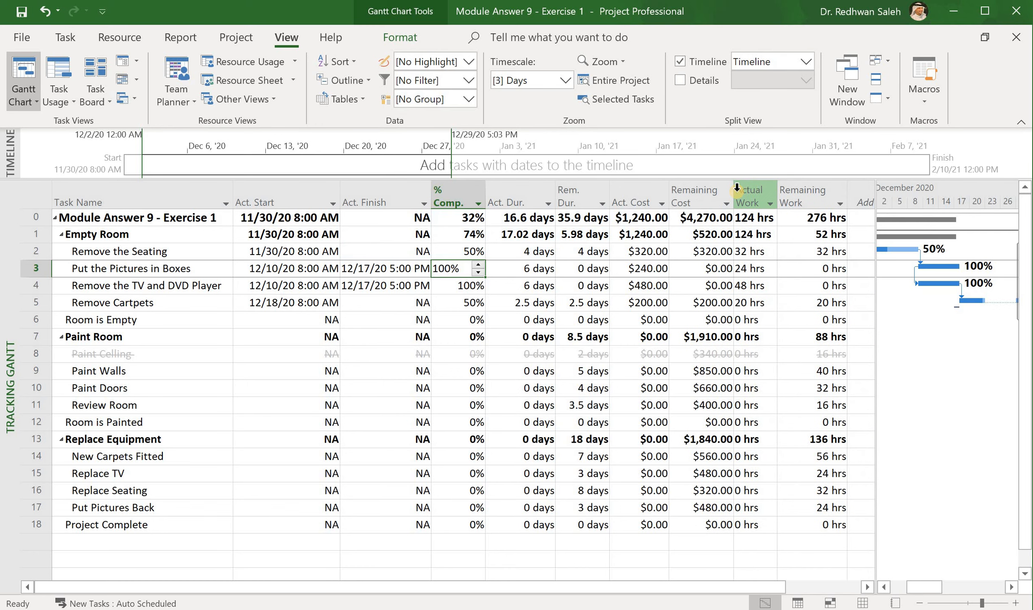
mouse_move(169, 456)
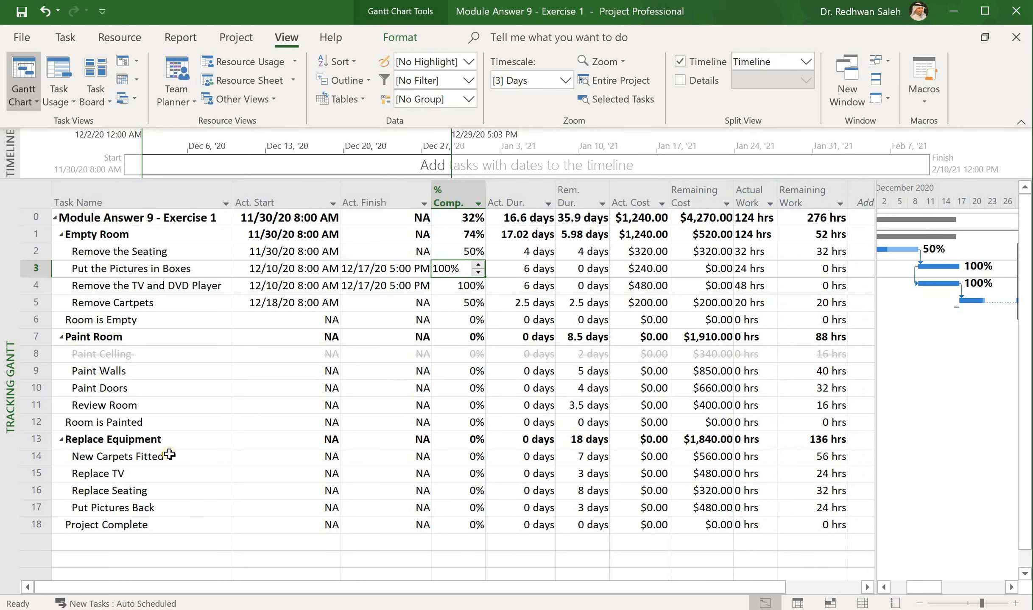
click(456, 268)
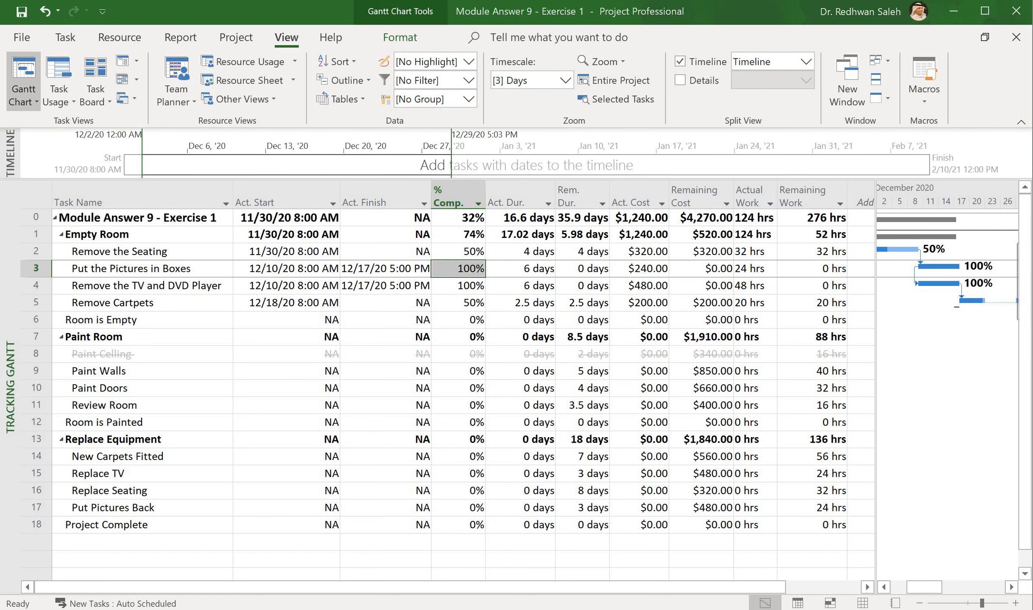
mouse_move(440, 306)
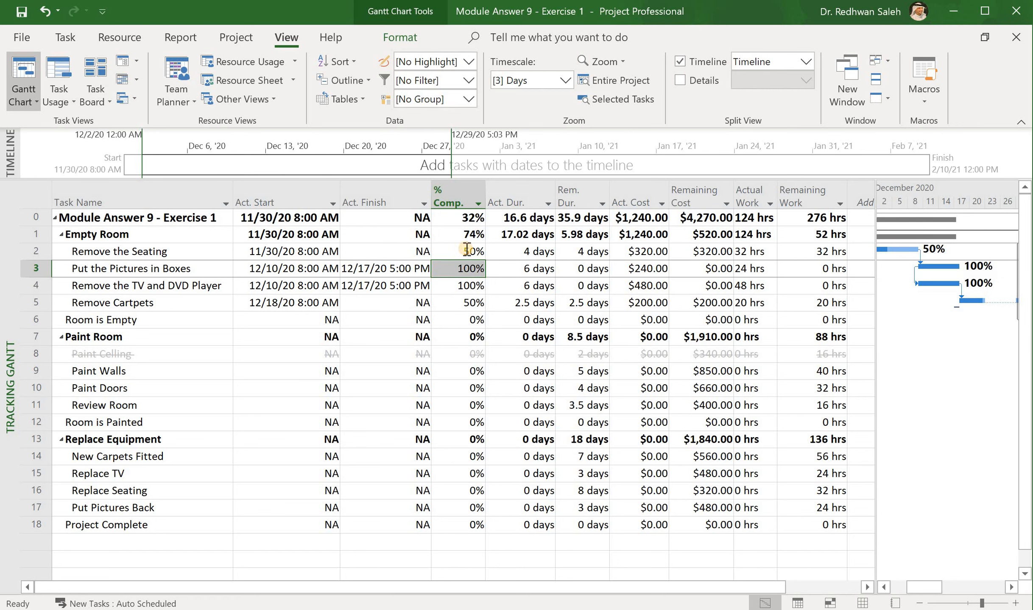
click(457, 251)
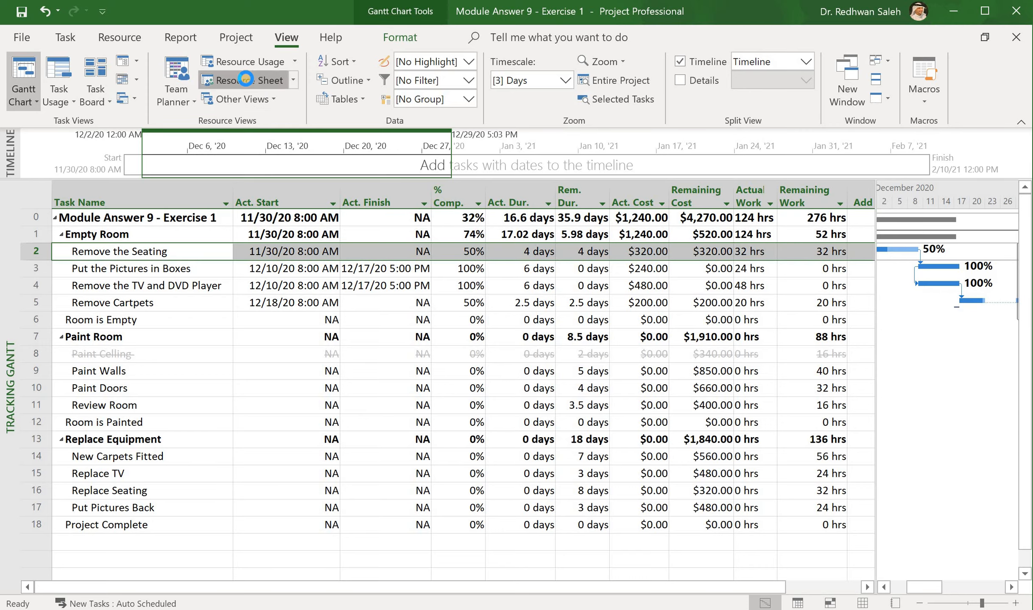
Set Remover 1's Accrue to Start in the Resource Sheet, then return to Tracking Gantt.
click(244, 80)
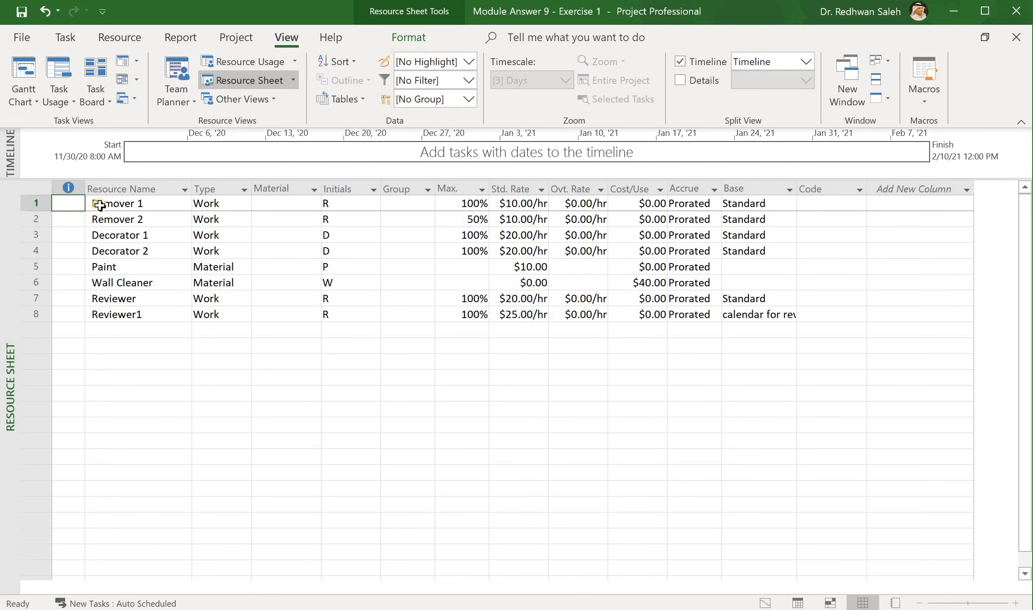
mouse_move(507, 203)
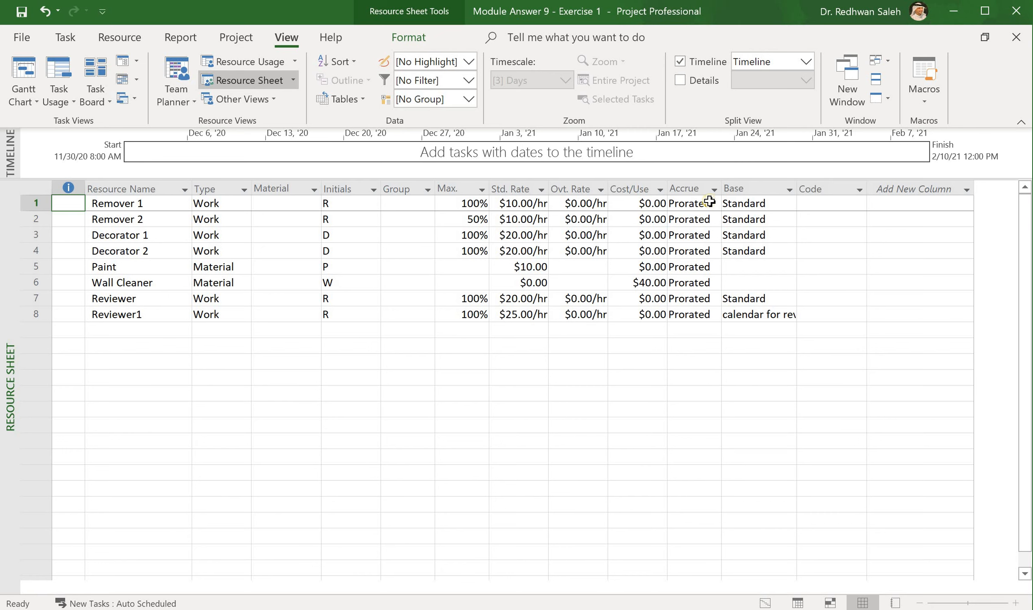
click(688, 203)
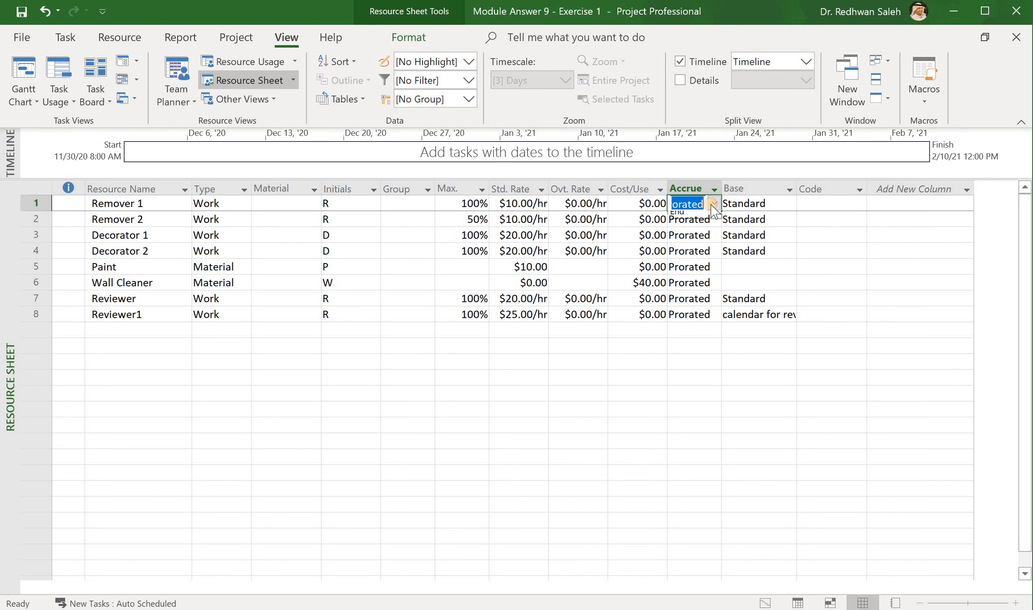
click(712, 204)
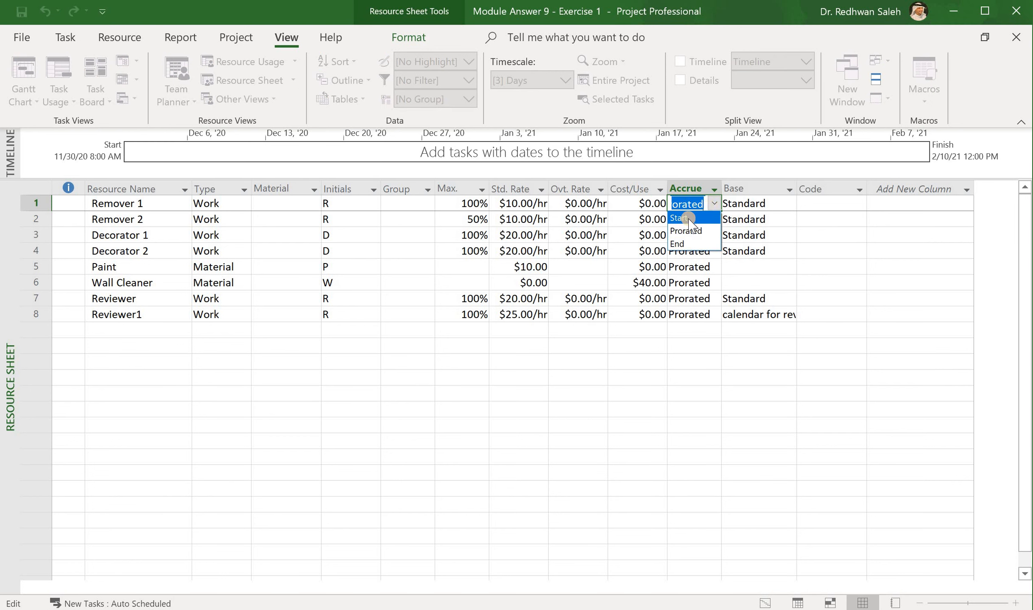
click(679, 219)
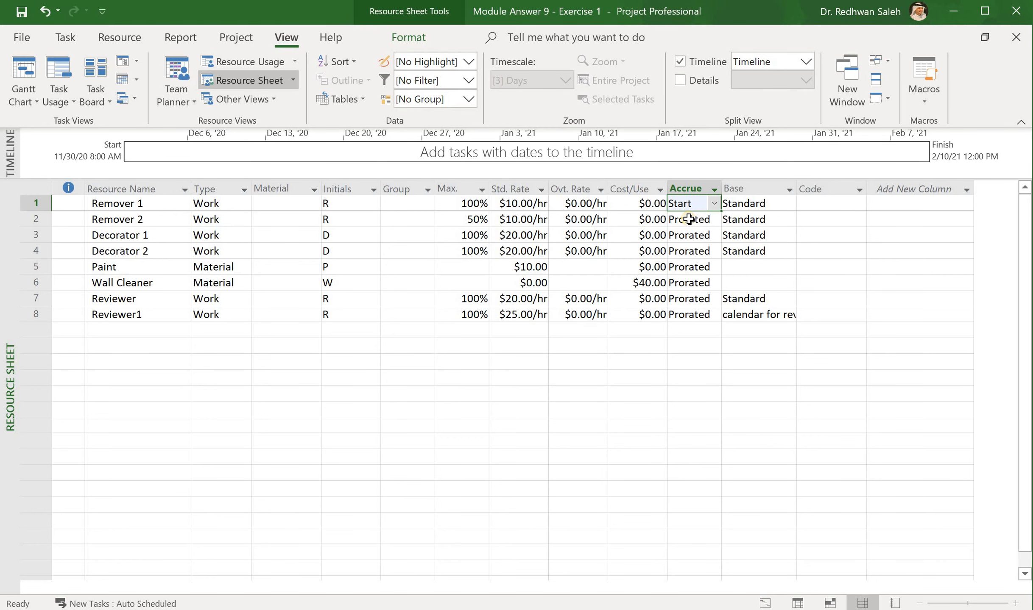
mouse_move(23, 79)
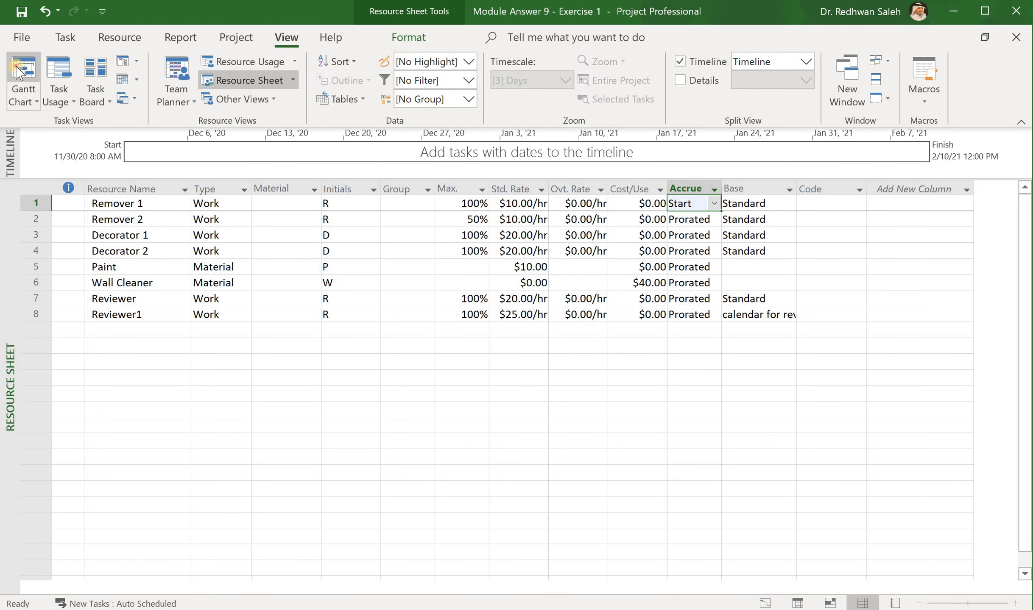
click(22, 79)
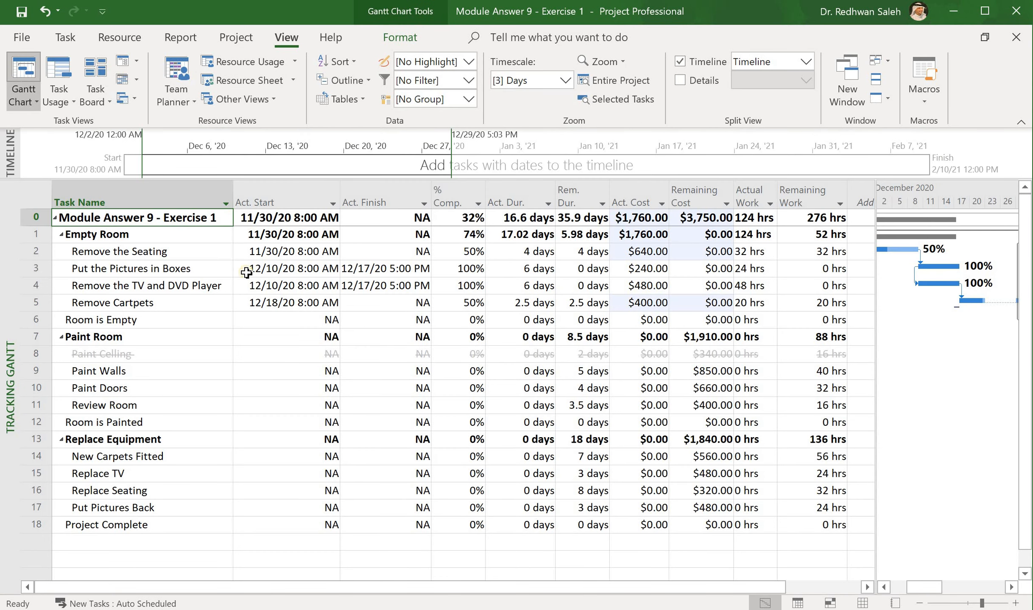
click(36, 251)
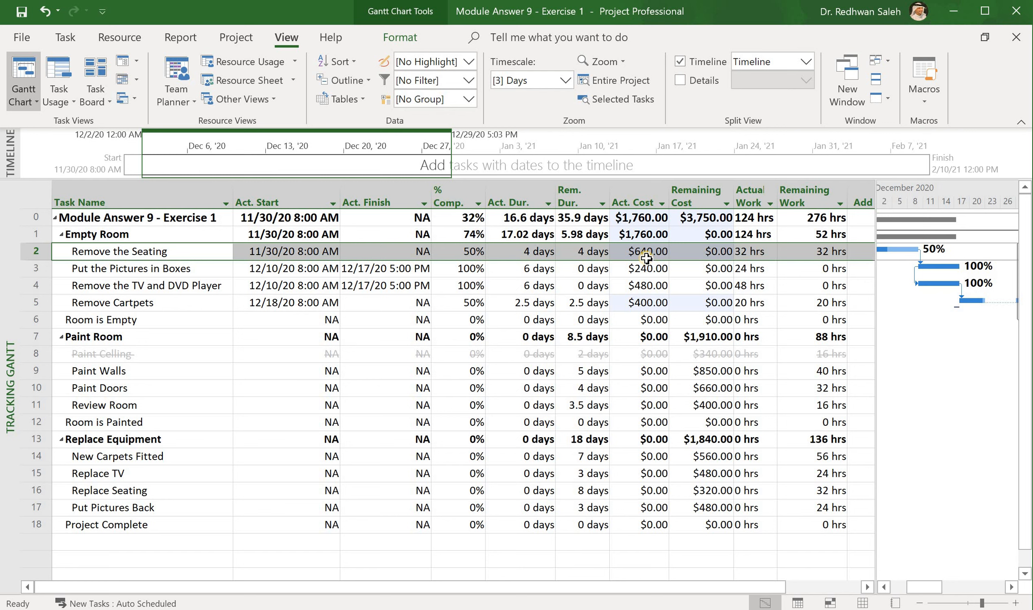
mouse_move(633, 256)
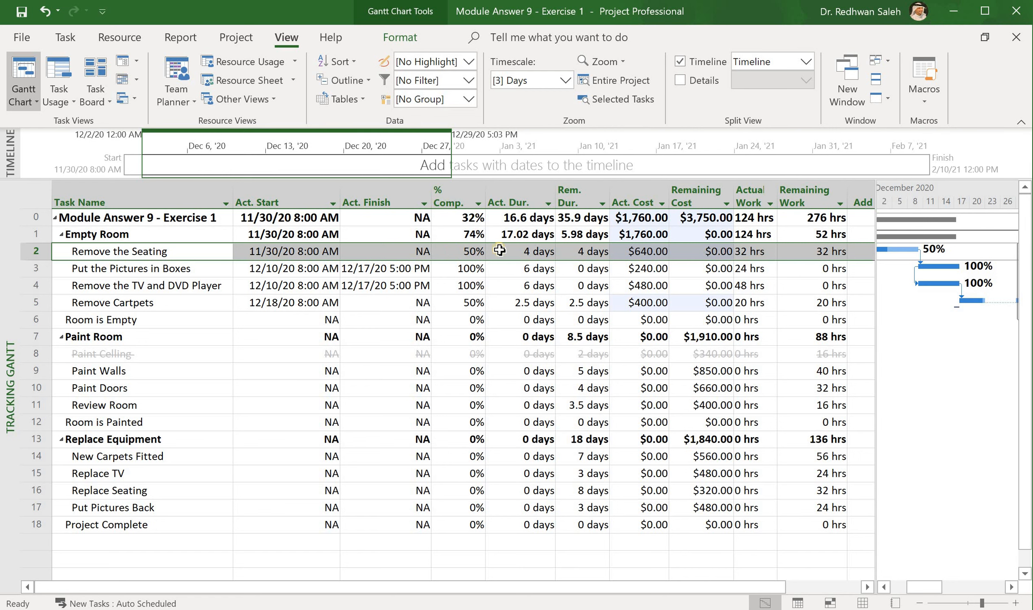
mouse_move(461, 251)
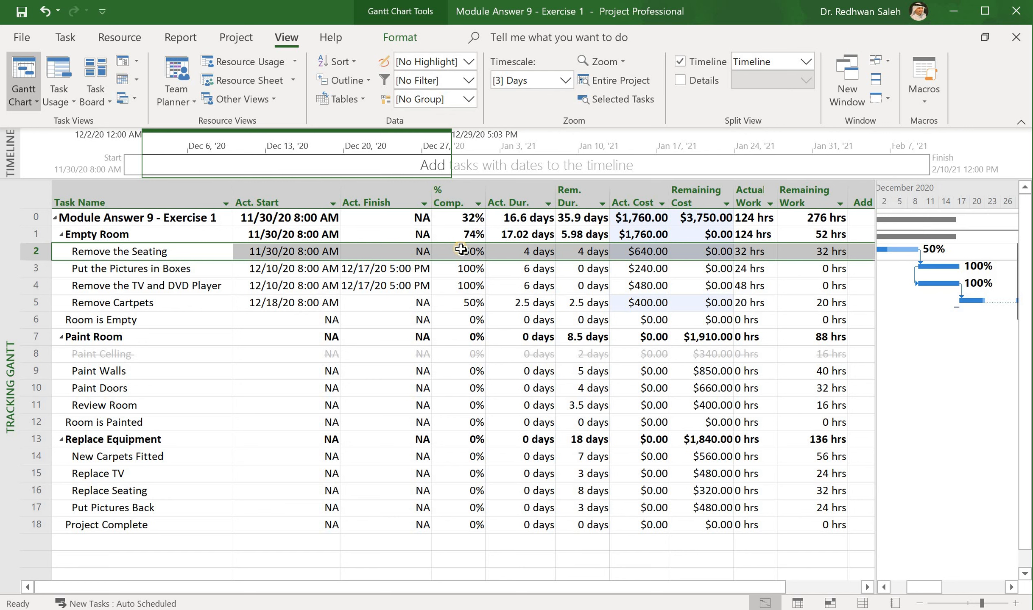
mouse_move(445, 254)
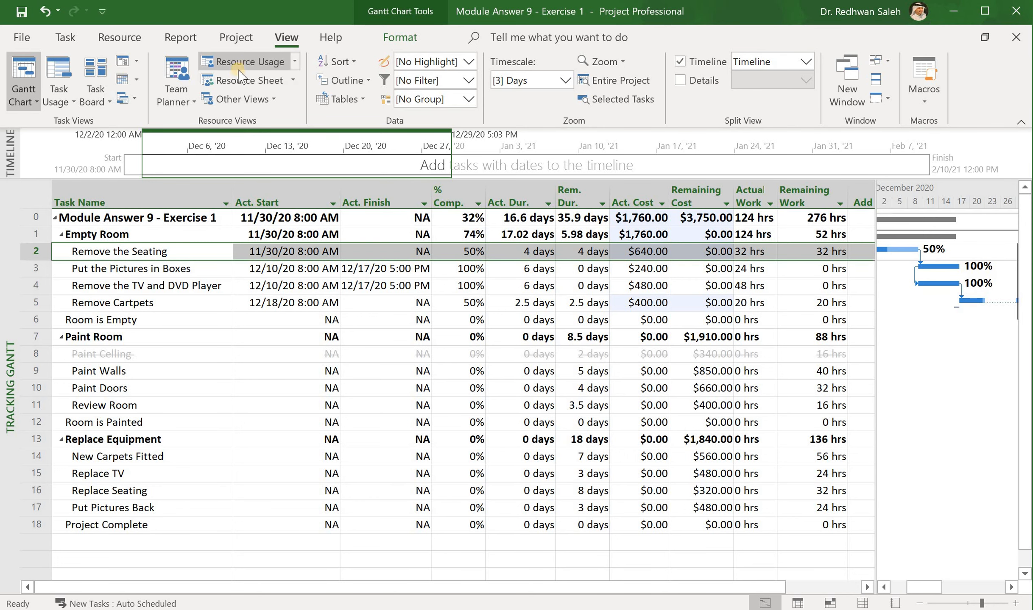
In the Resource Sheet, switch Remover 1's Accrue setting from Start to End.
click(250, 80)
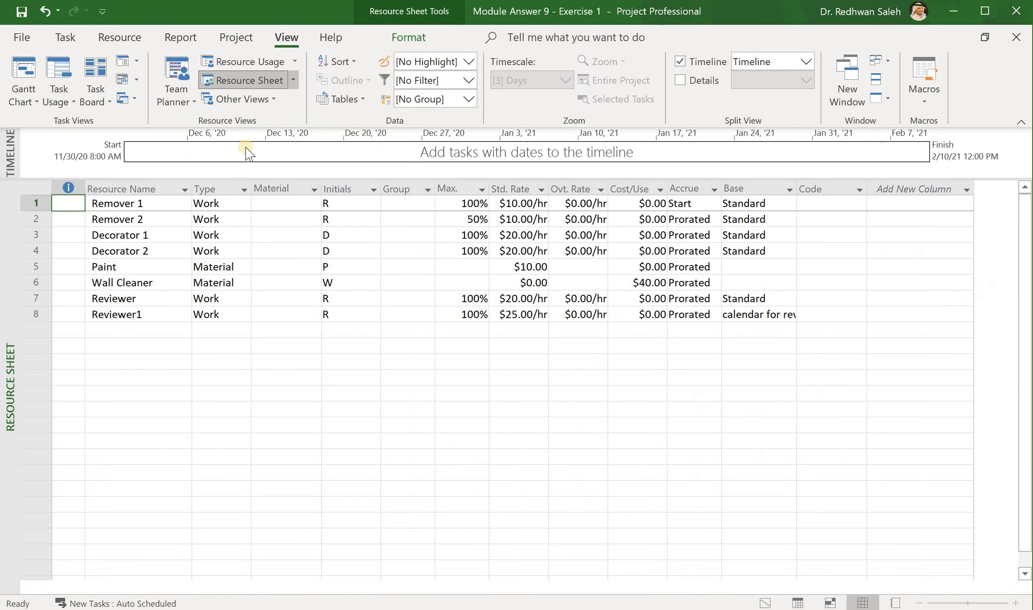
mouse_move(703, 207)
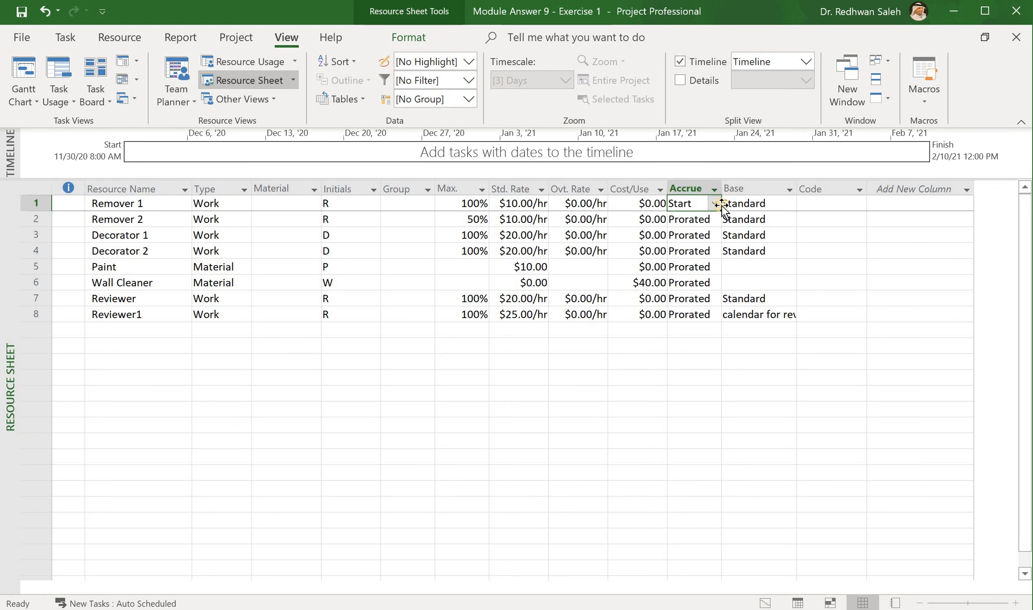
click(714, 204)
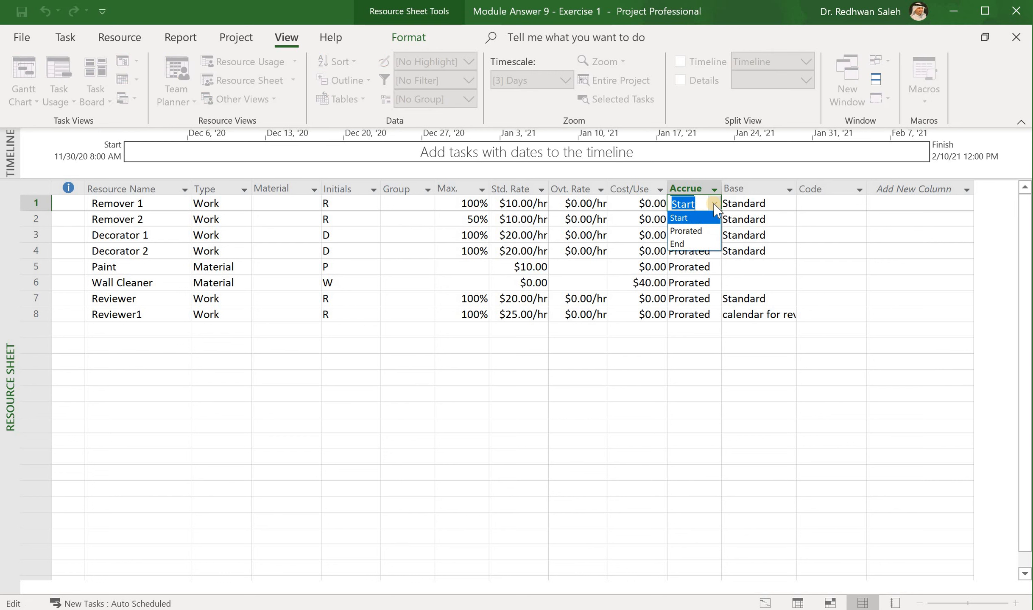
mouse_move(691, 235)
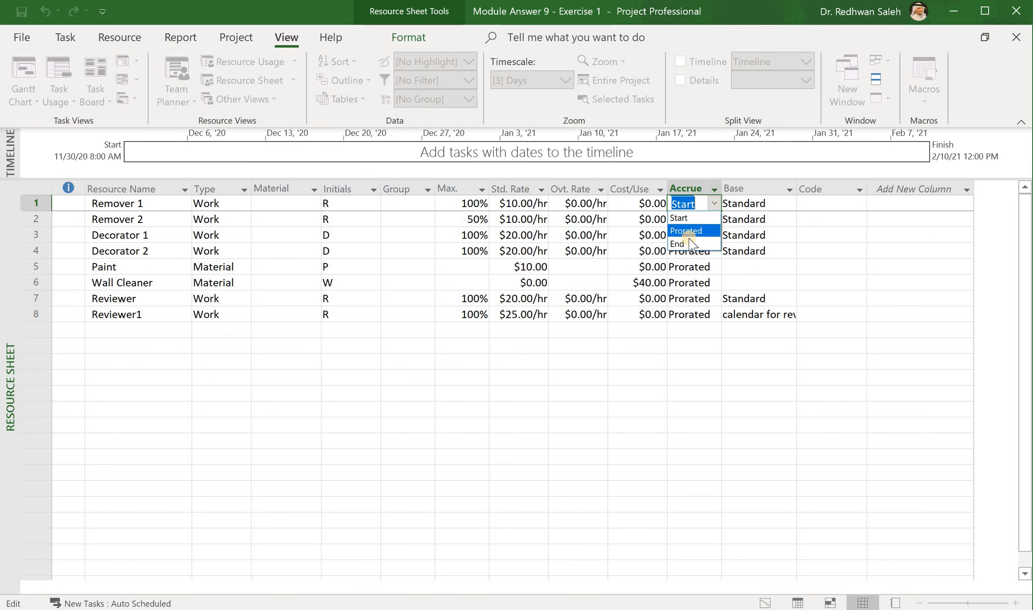
click(676, 244)
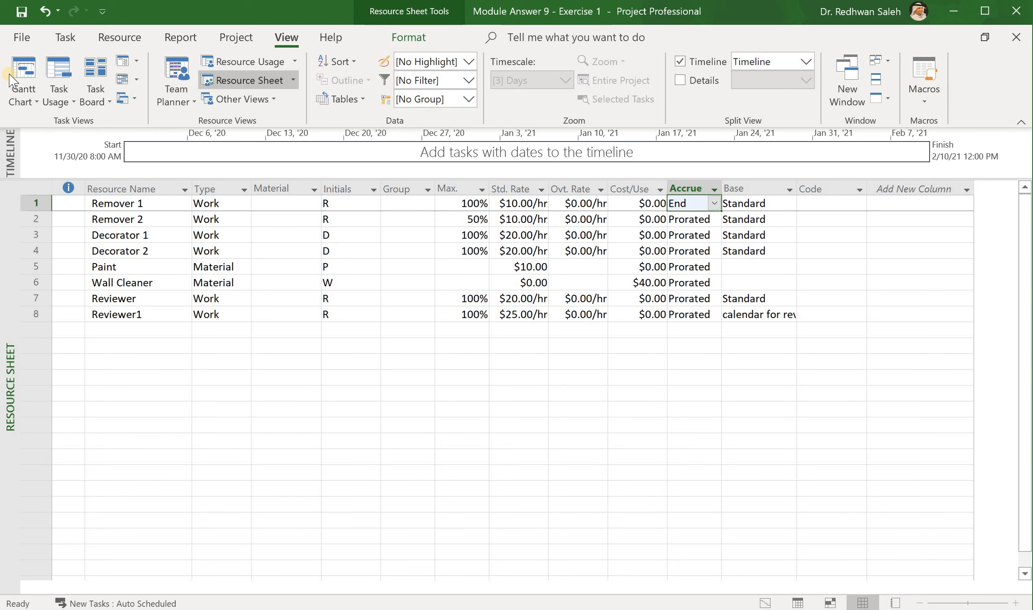
mouse_move(21, 79)
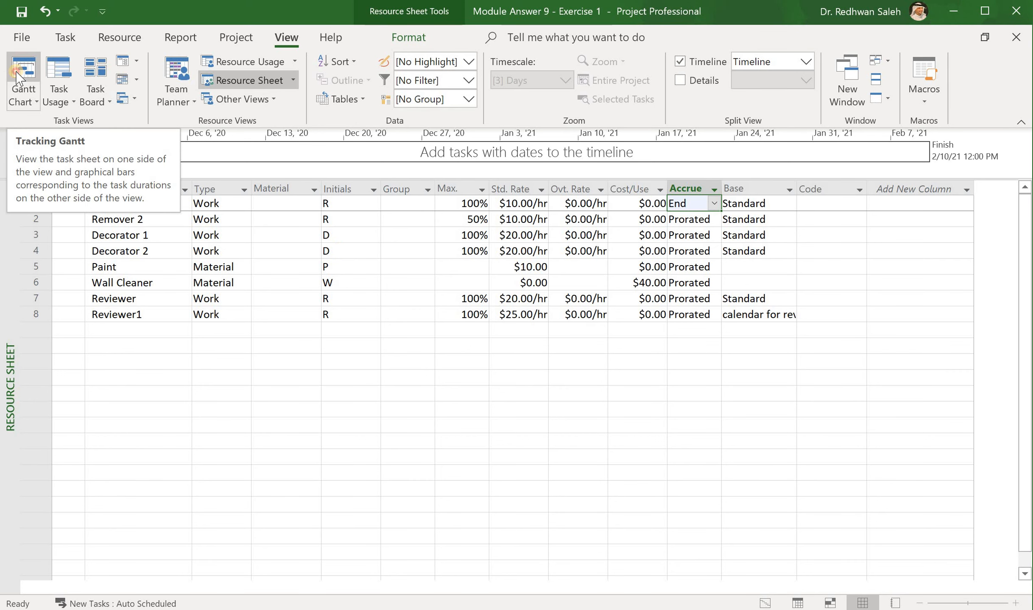
Return to Tracking Gantt and select Remove the Seating to check its $0 actual cost.
click(23, 79)
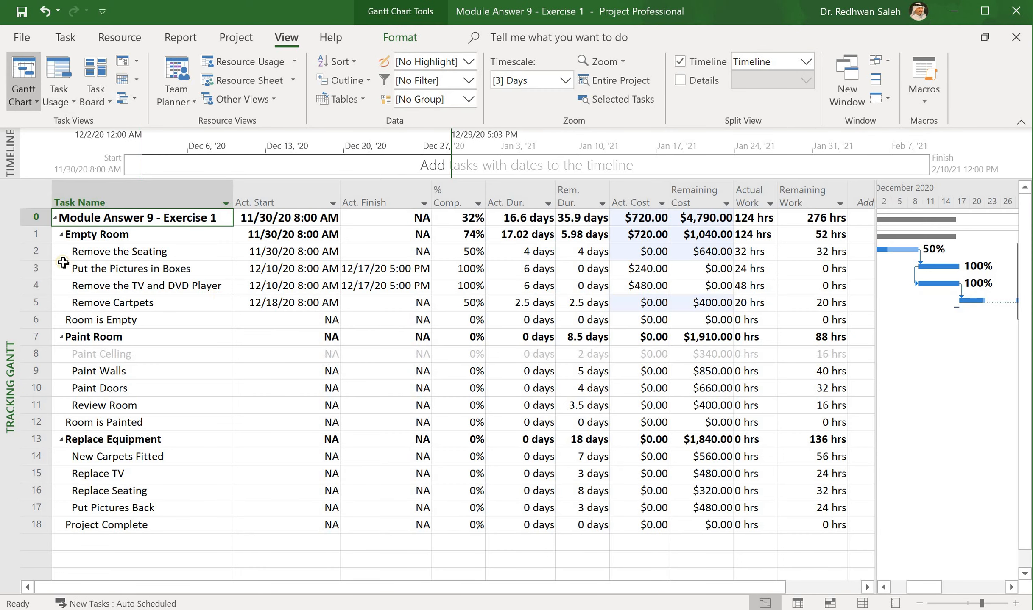
click(119, 252)
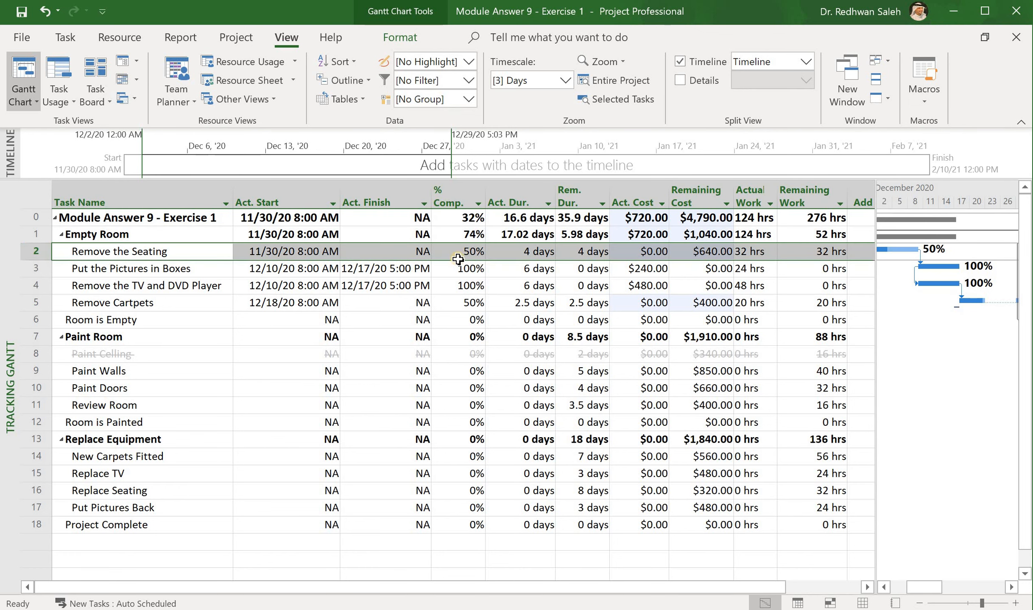
mouse_move(464, 255)
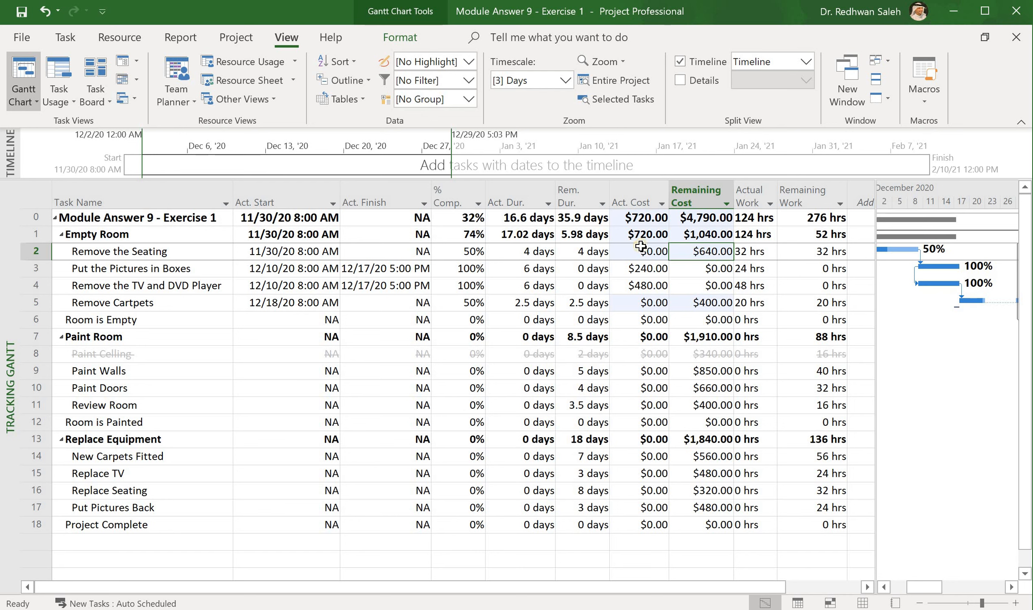
mouse_move(644, 251)
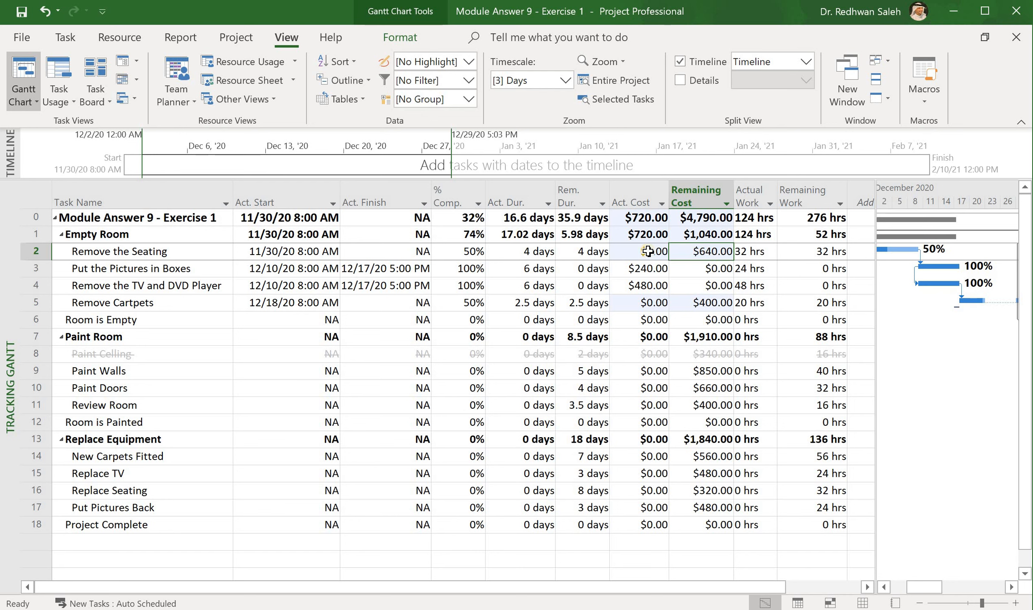